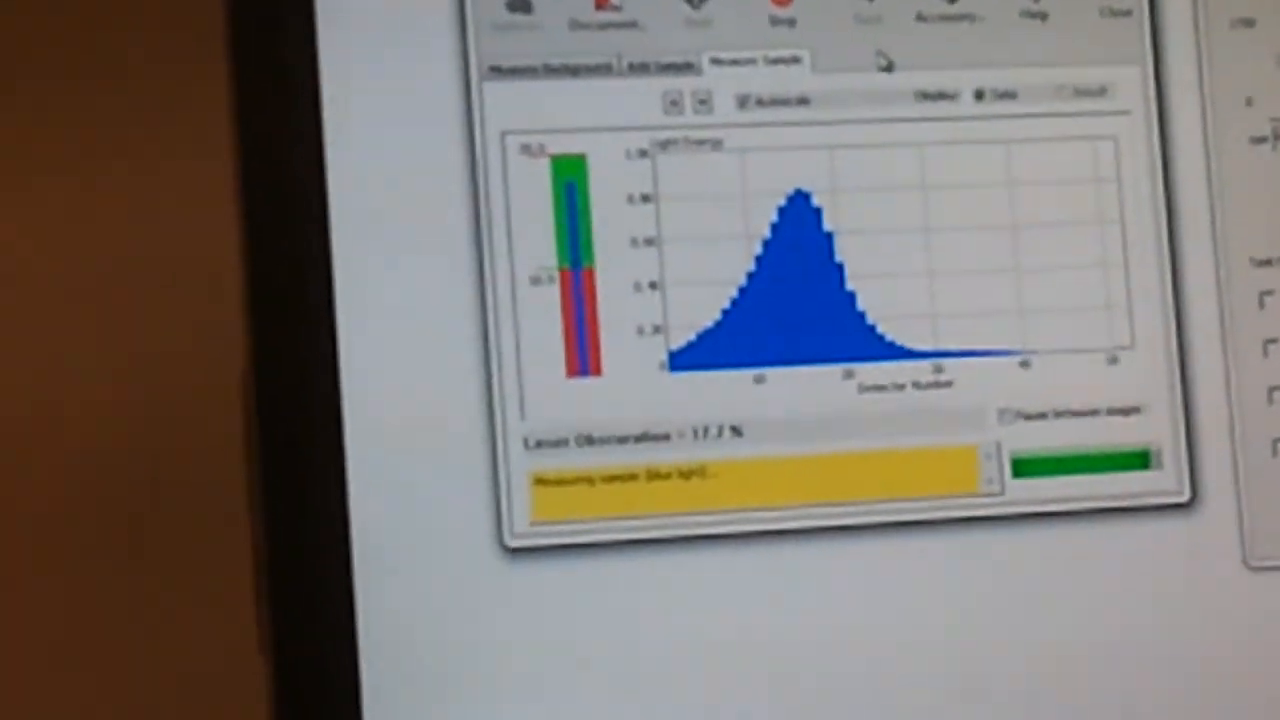
Run the blue-light sample measurement while light energy builds across the detectors
{"action": "left_click", "coordinate": [730, 52]}
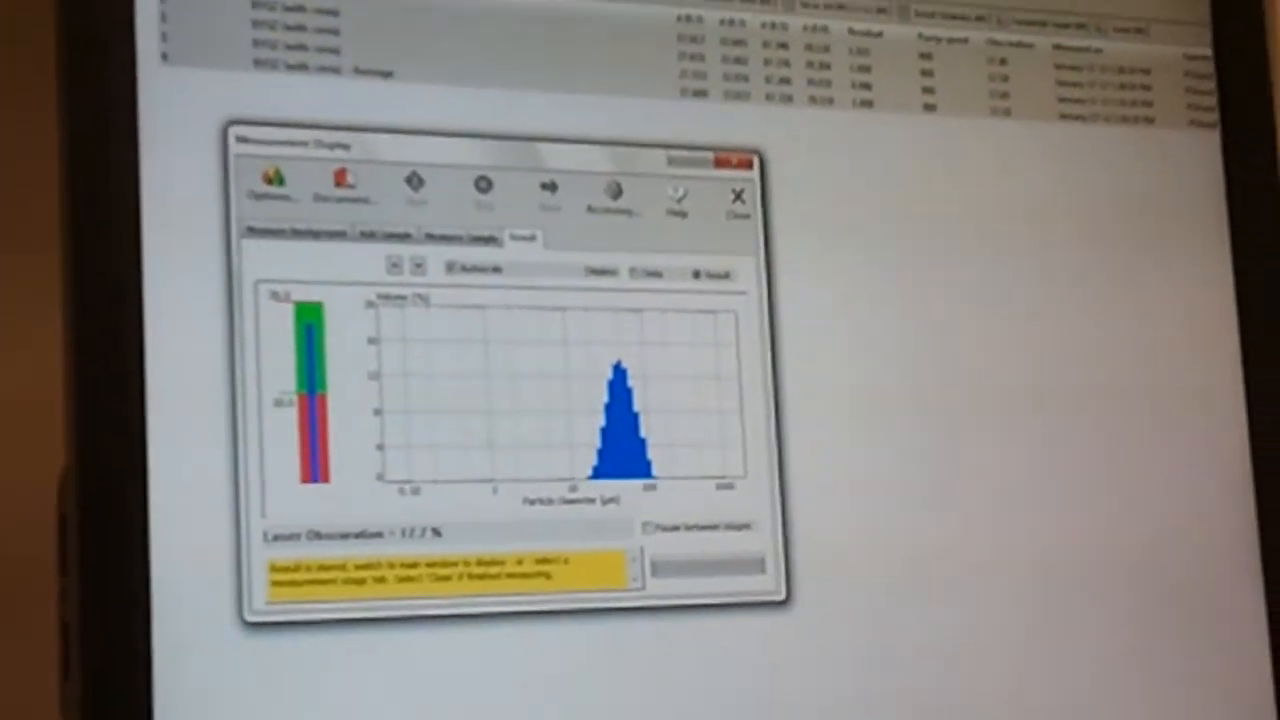
Select Data to show raw light energy versus detector number for the 17.7% obscuration result
{"action": "left_click", "coordinate": [636, 304]}
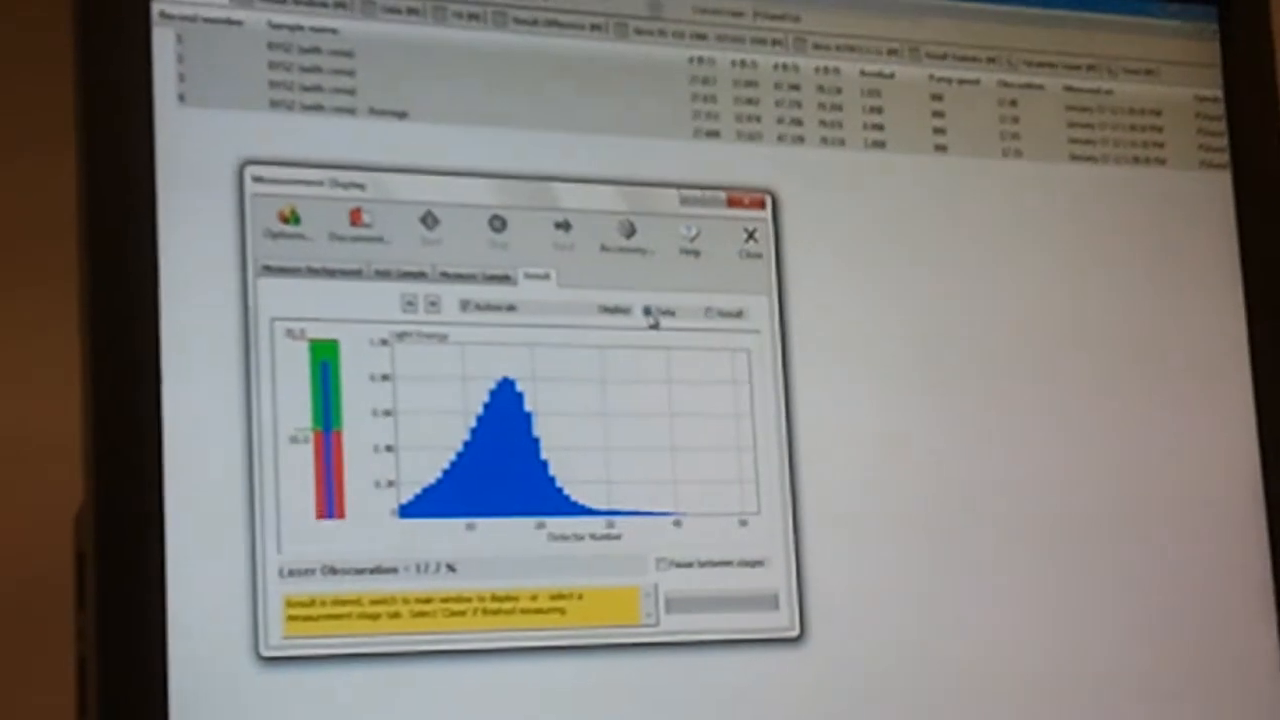